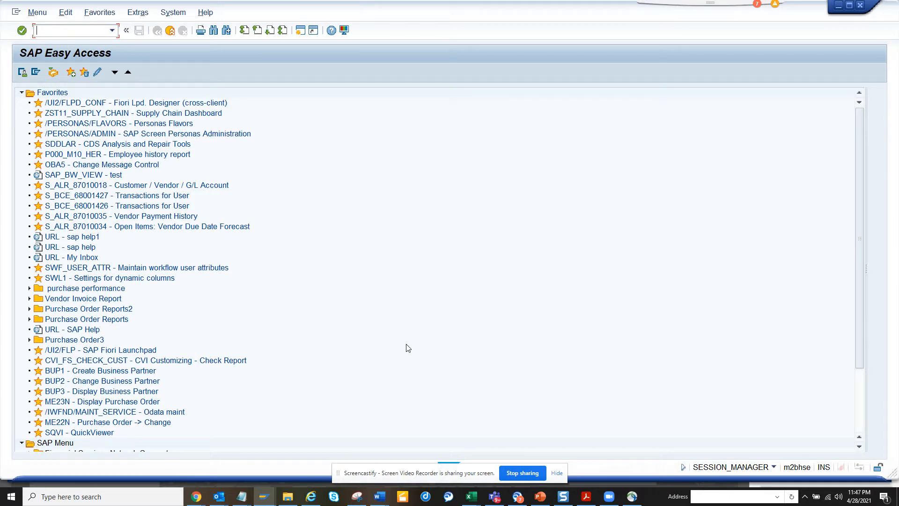
type("f")
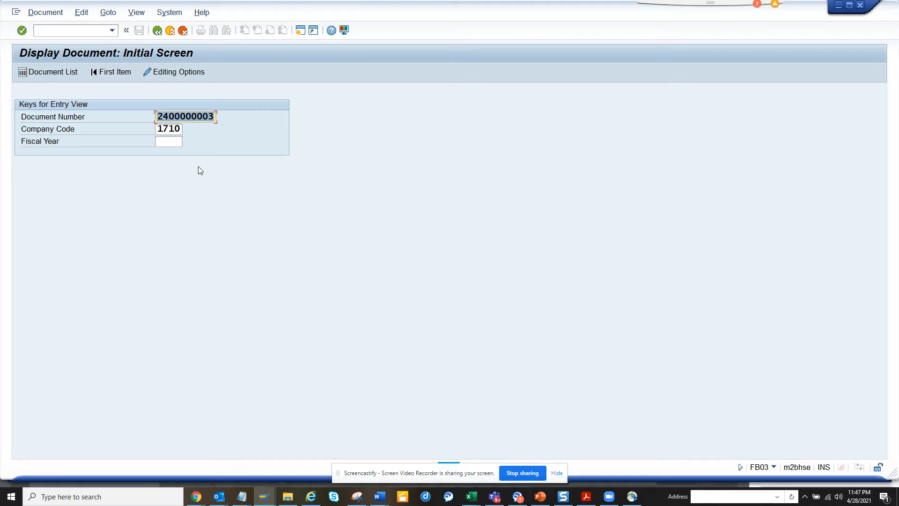
mouse_move(79, 107)
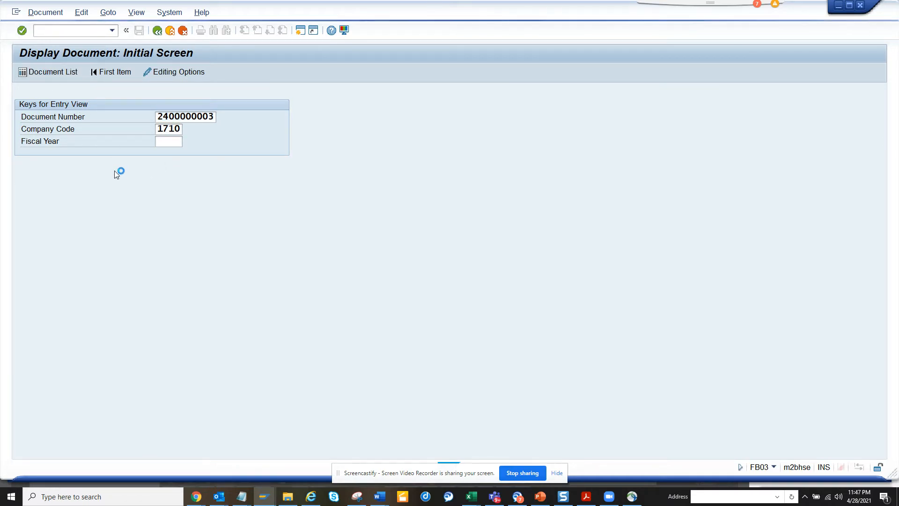
- Switch to the Document List selection screen for company code 1710, ledger 0L
left_click(48, 72)
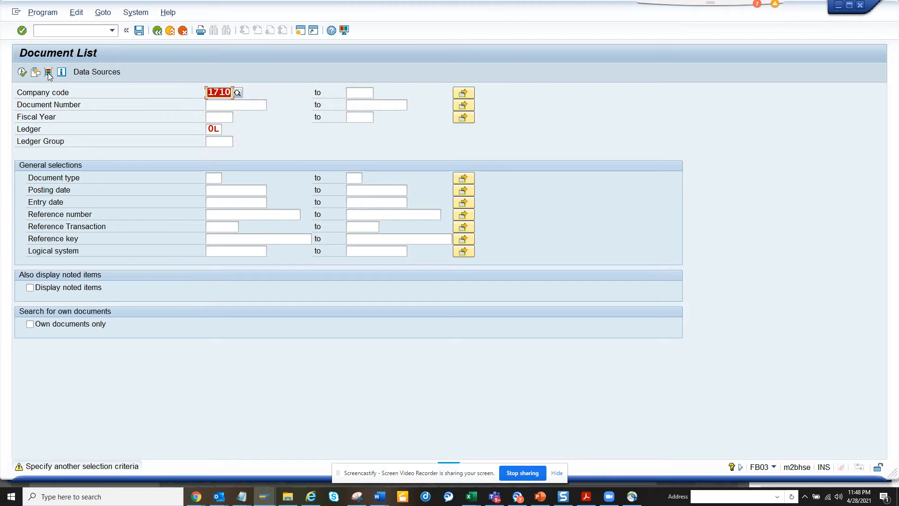
mouse_move(47, 72)
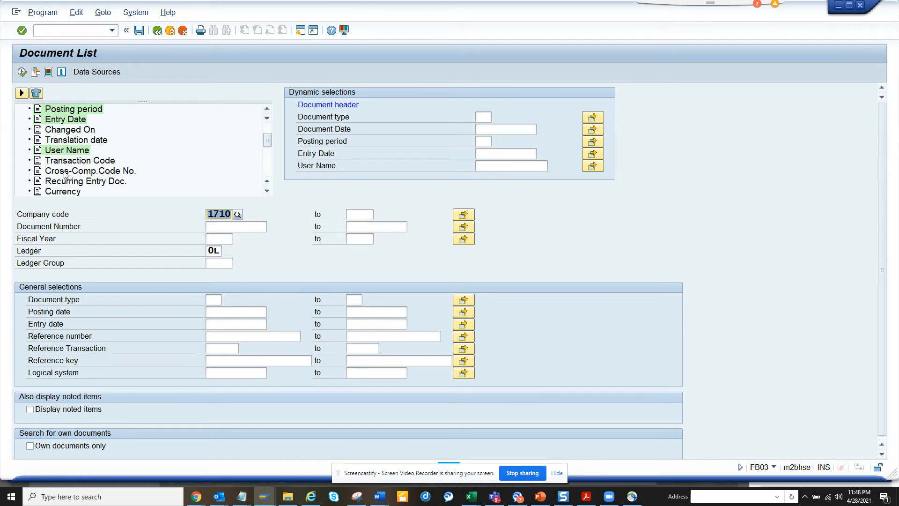
- Add Cross-Comp.Code No. as a dynamic selection and bring up its selection options
left_click(90, 170)
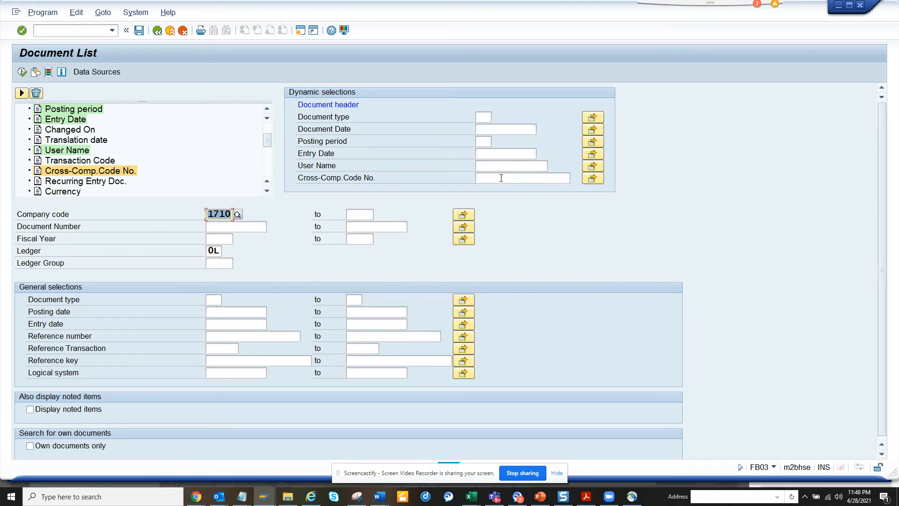
left_click(591, 178)
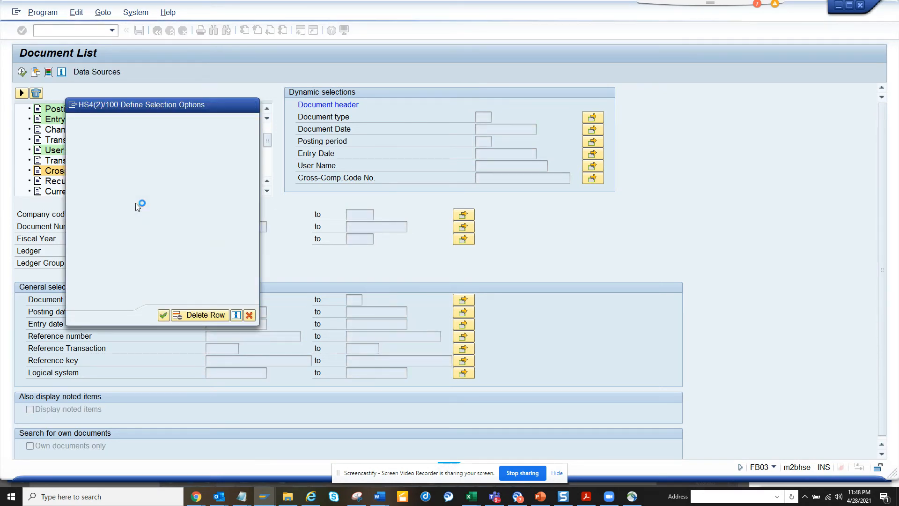
- Apply the cross-company option and run the list, returning 30 documents
left_click(163, 315)
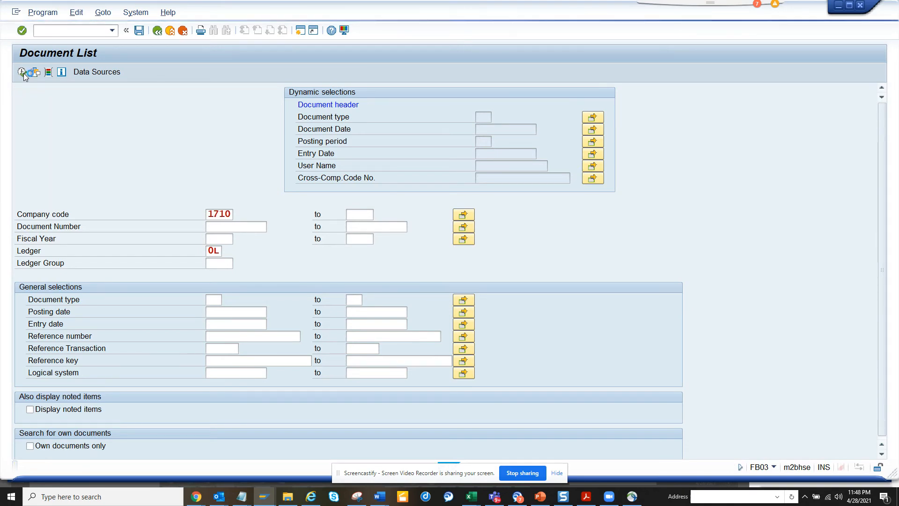
left_click(22, 73)
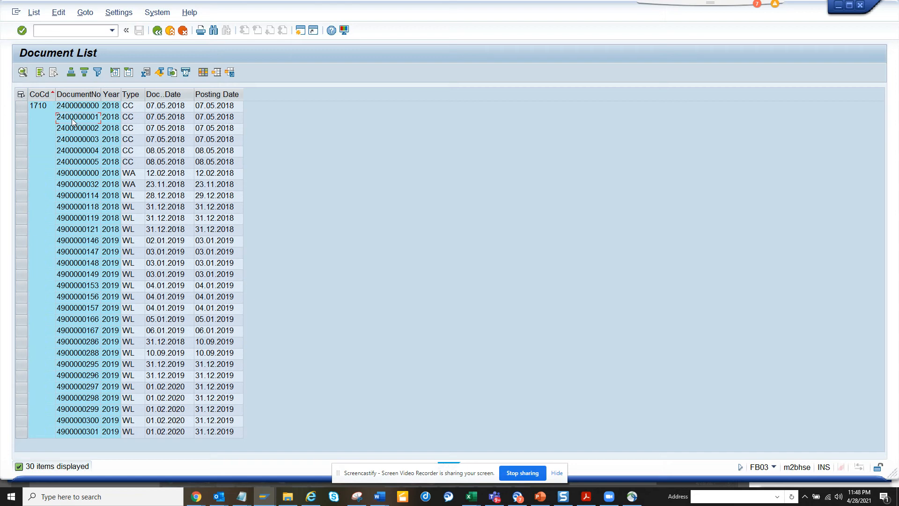
left_click(78, 116)
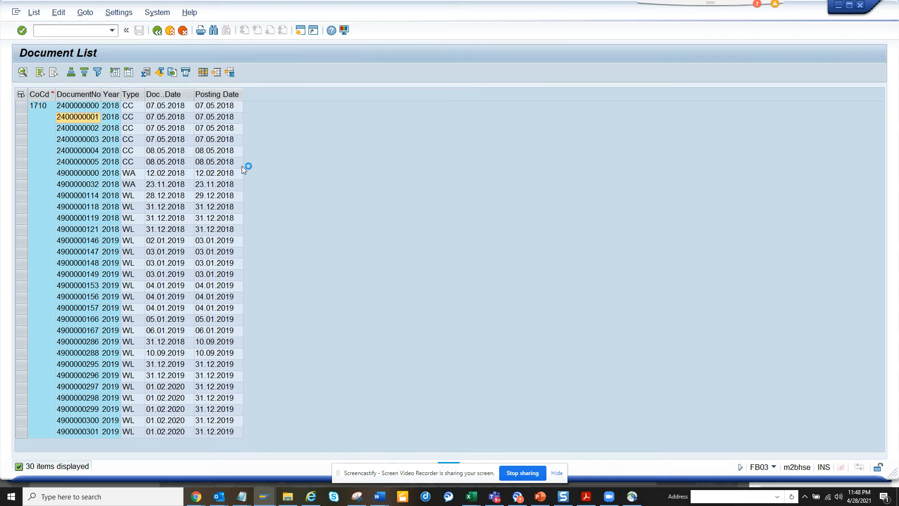
double_click(77, 117)
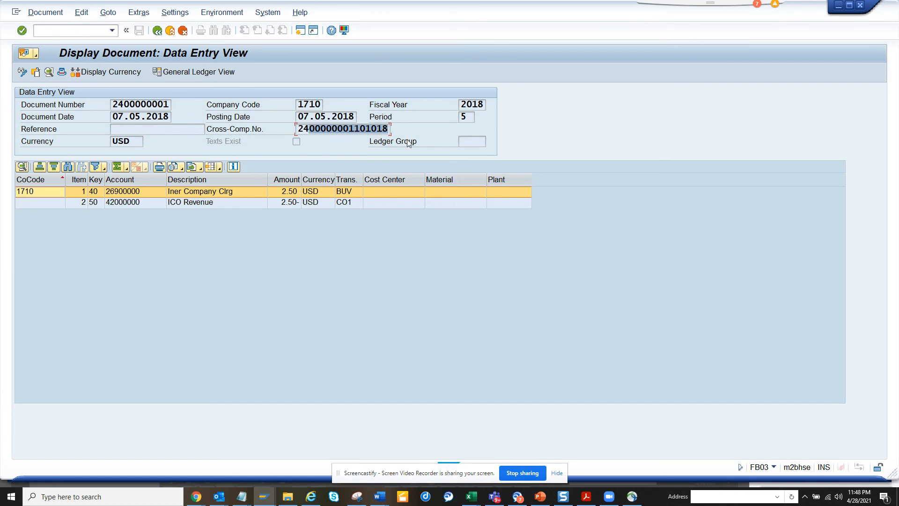
mouse_move(293, 155)
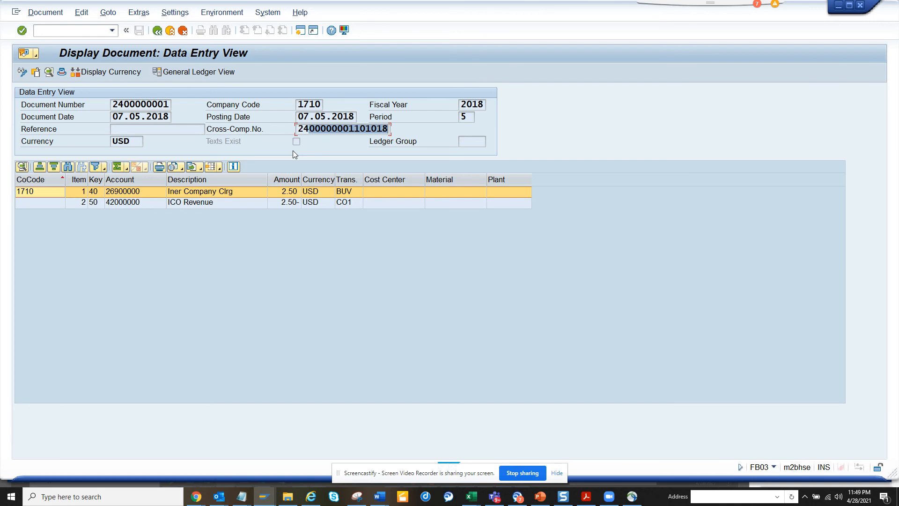
mouse_move(475, 322)
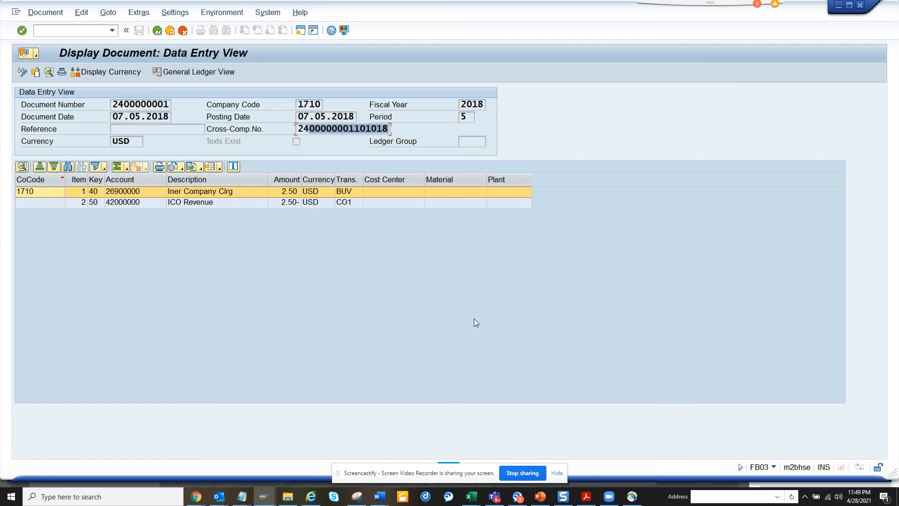